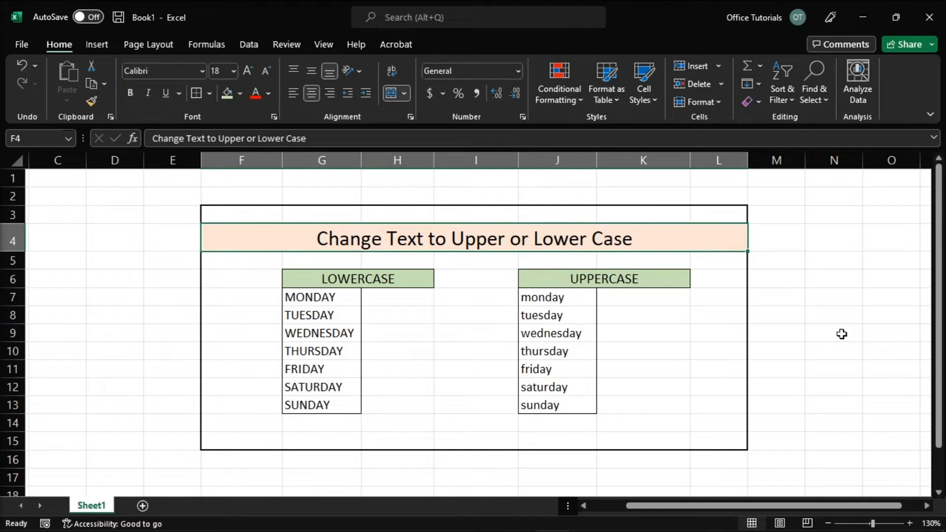
mouse_move(390, 295)
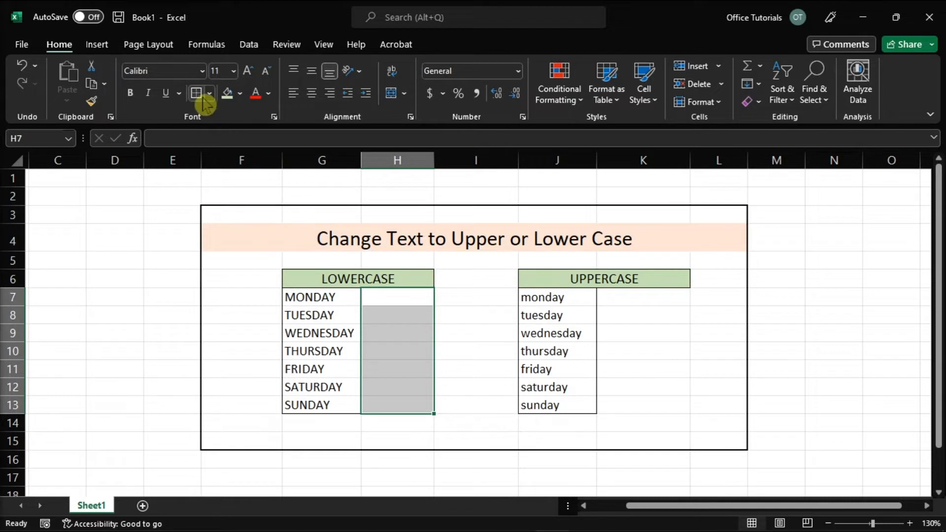
Select the empty cell H7 beside MONDAY in the LOWERCASE table.
click(397, 296)
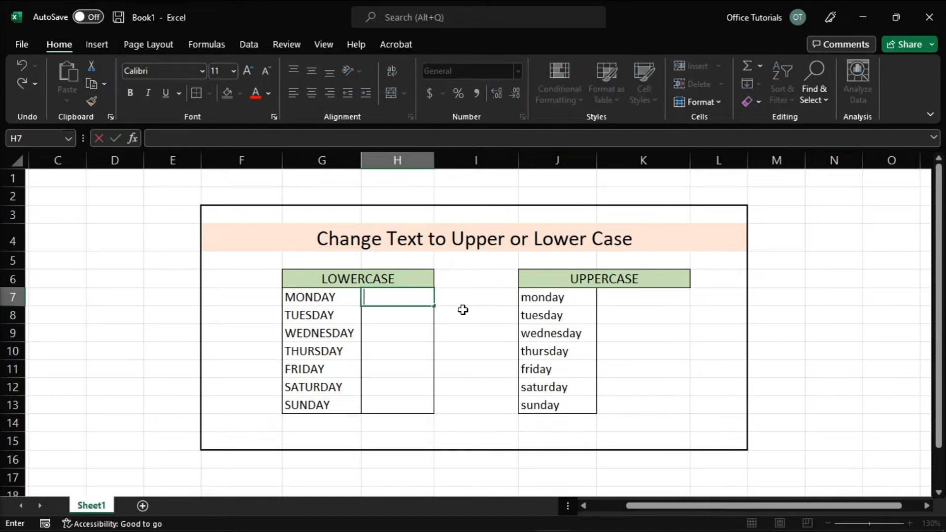
Enter =LOWER(G7) in H7 so it shows "monday".
text(=LOWER(G7)
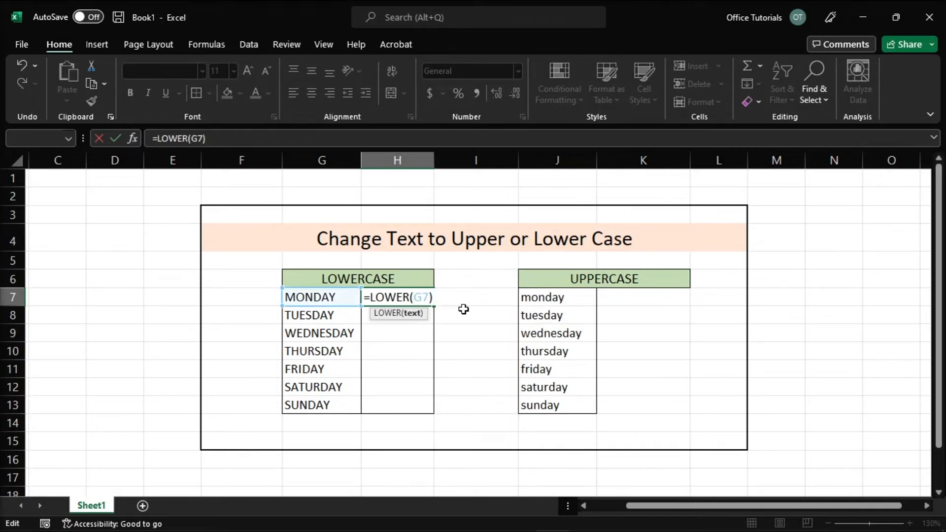
key(Return)
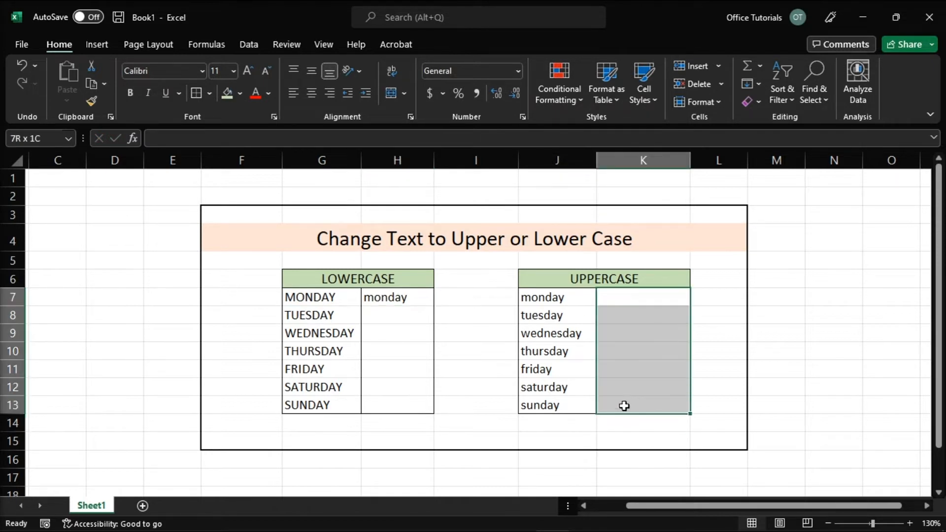
Enter =UPPER(J7) in K7 so it shows "MONDAY".
click(643, 301)
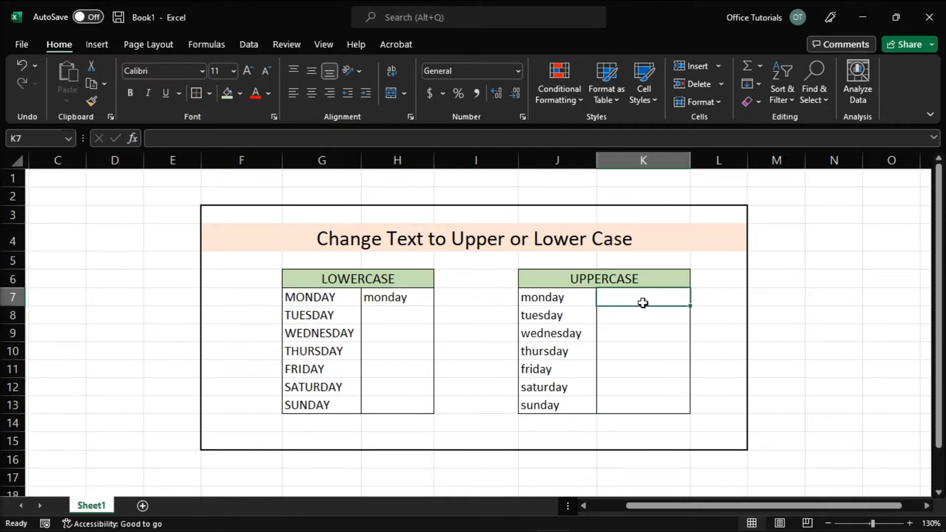
text(=)
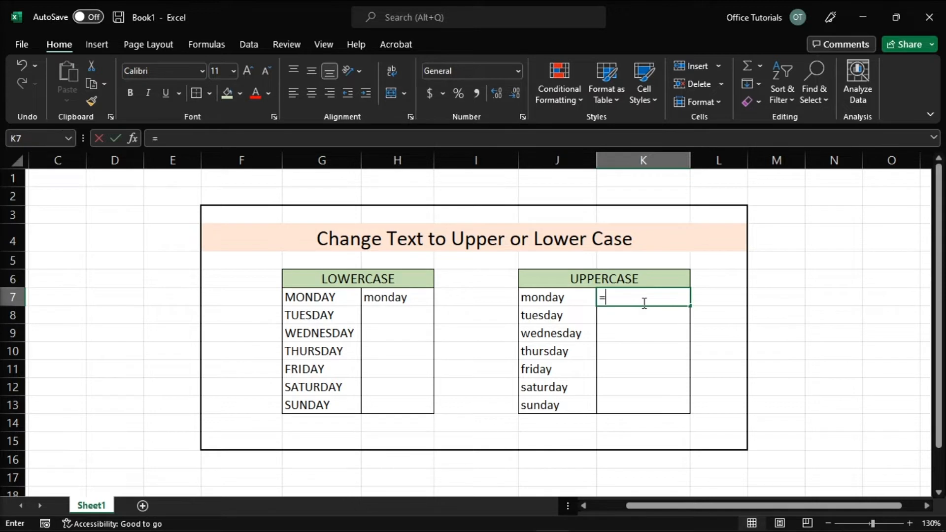
text(UPPER)
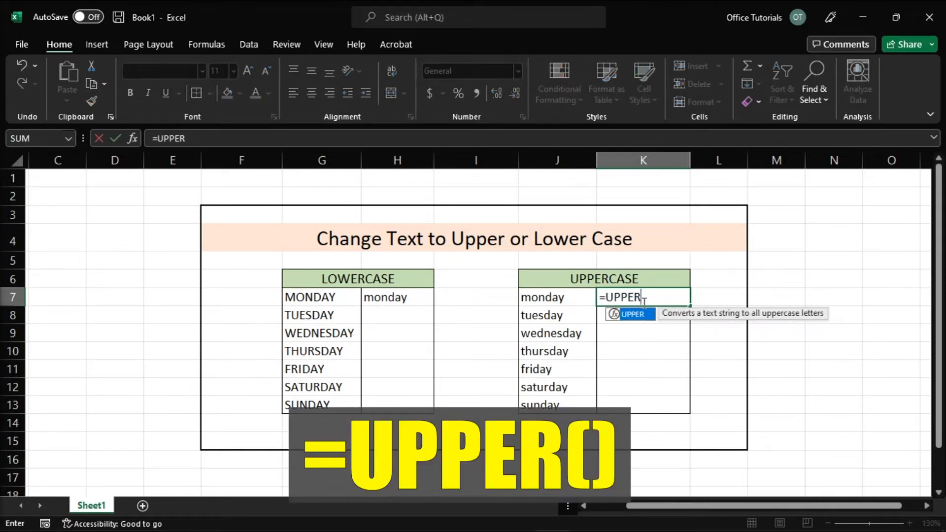
text(()
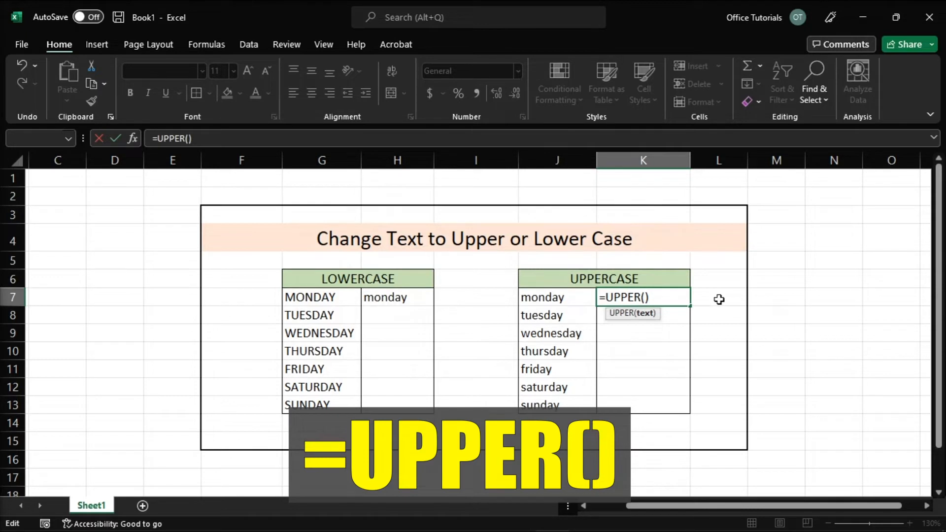
click(542, 297)
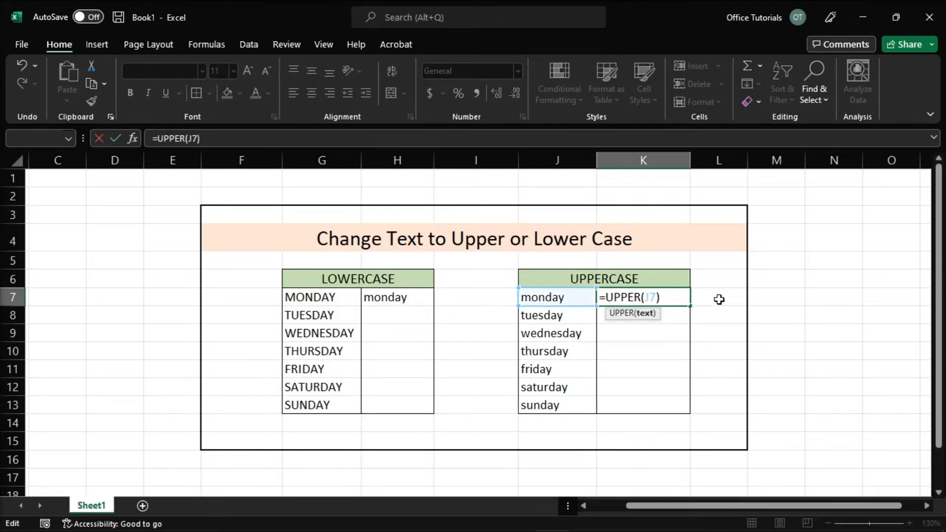
key(Return)
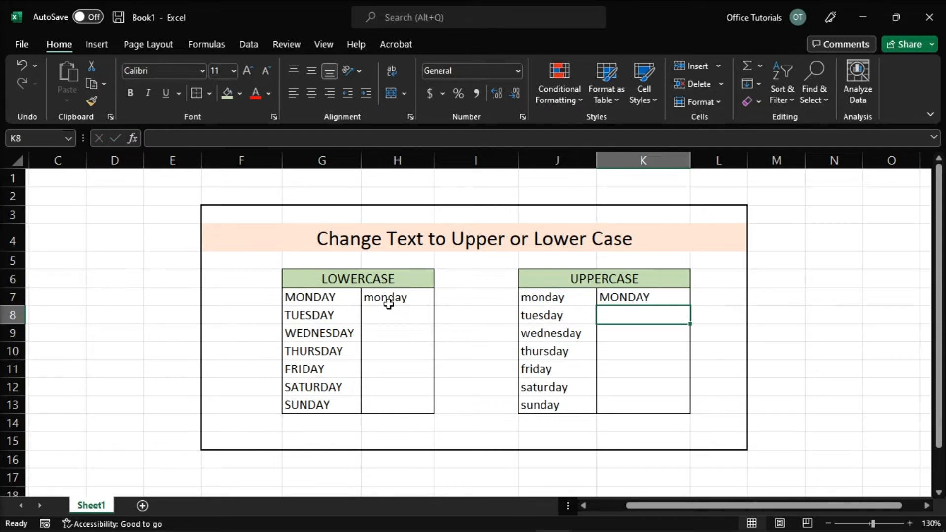
click(398, 297)
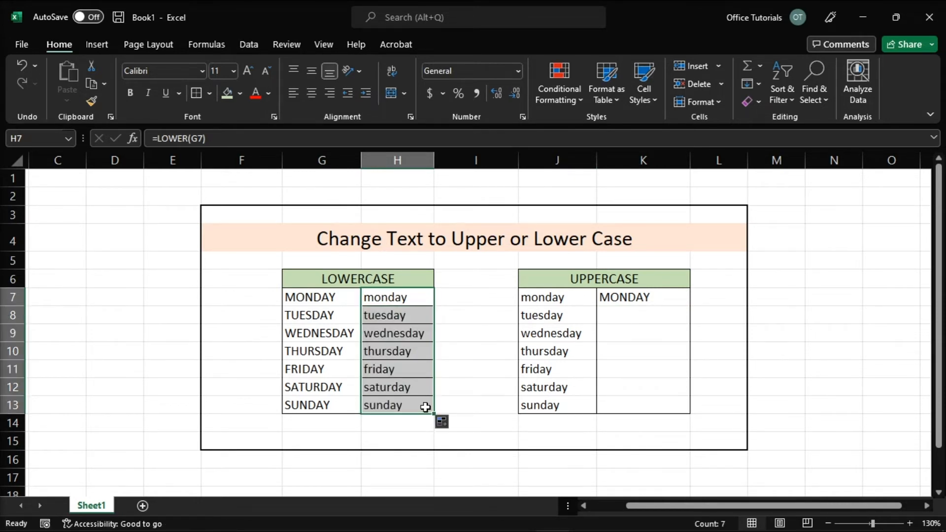
Fill the UPPER formula down column K and copy the lowercase results.
click(643, 297)
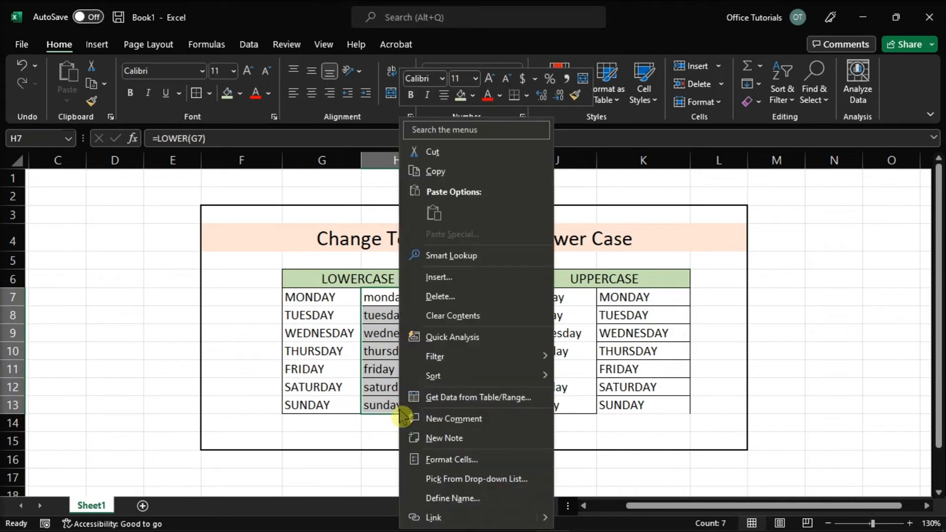
click(435, 172)
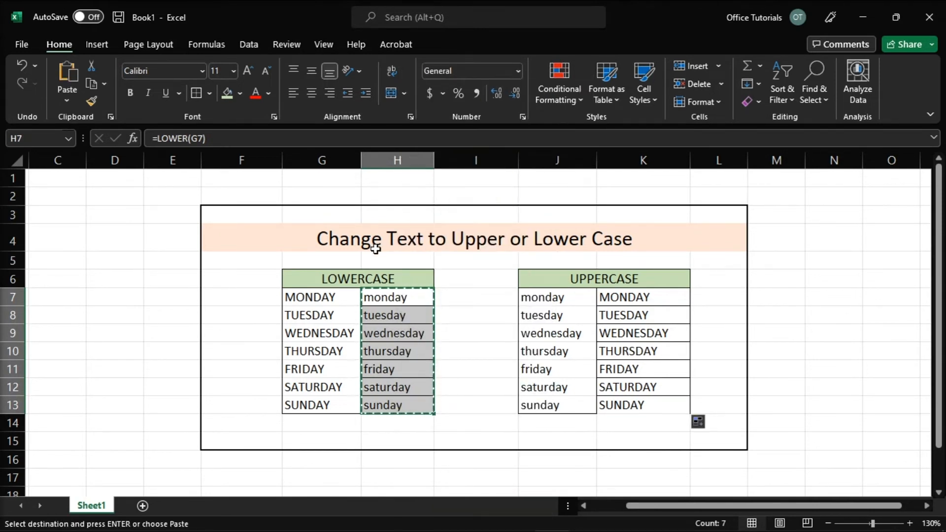
Paste lowercase values over G7:G13 and uppercase values over J7:J13.
click(321, 297)
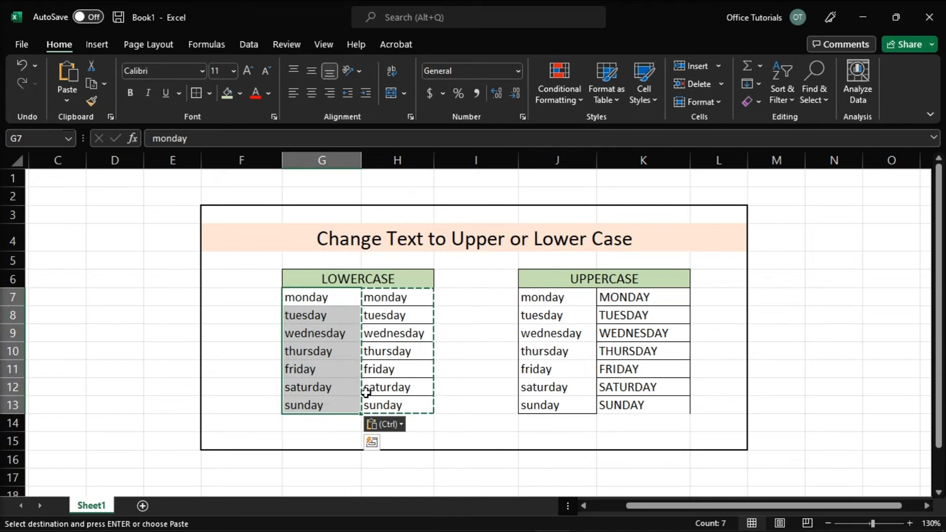
right_click(625, 297)
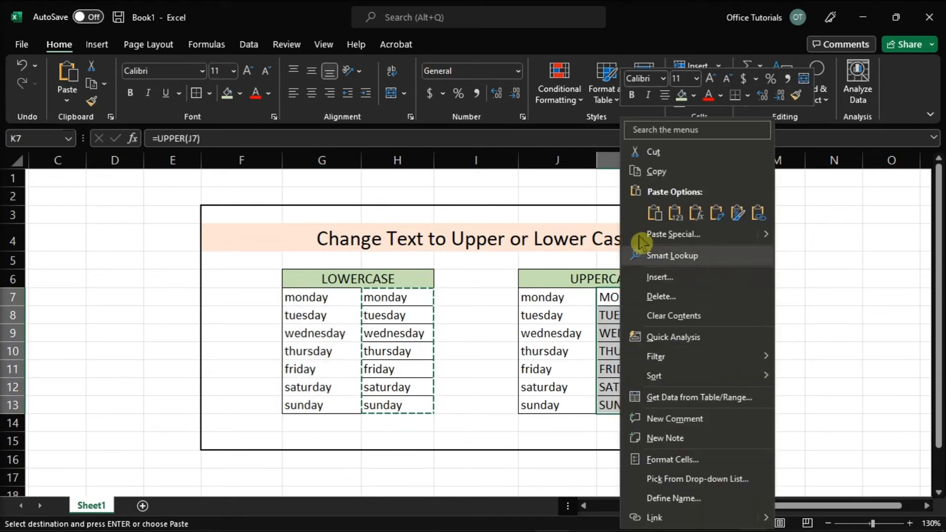
right_click(537, 297)
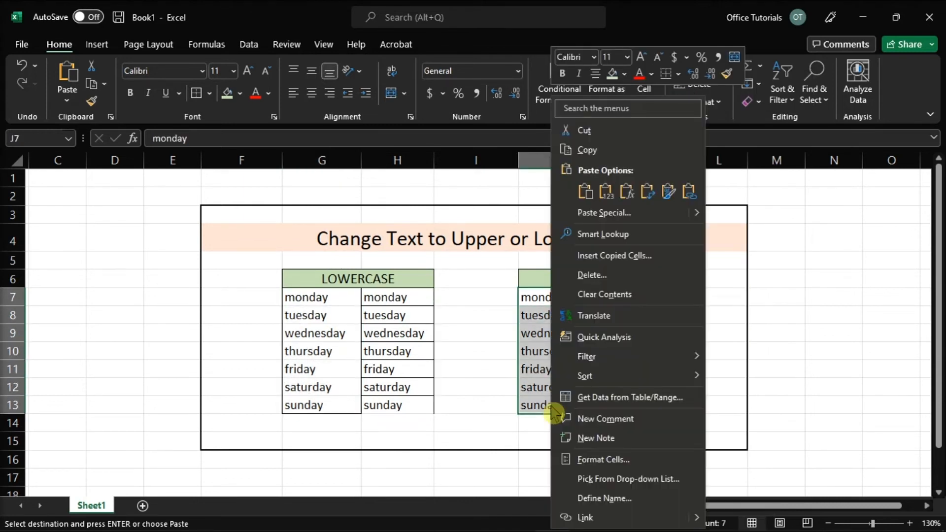
click(585, 192)
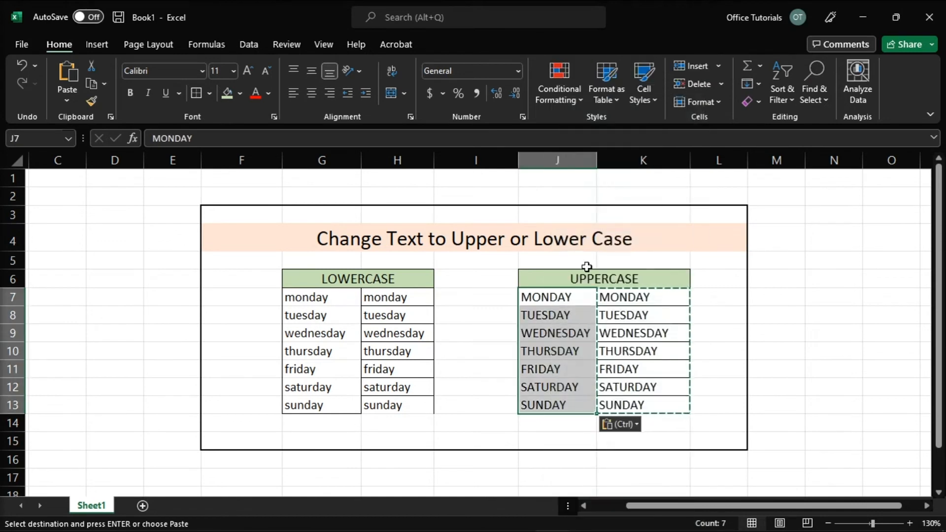
click(834, 178)
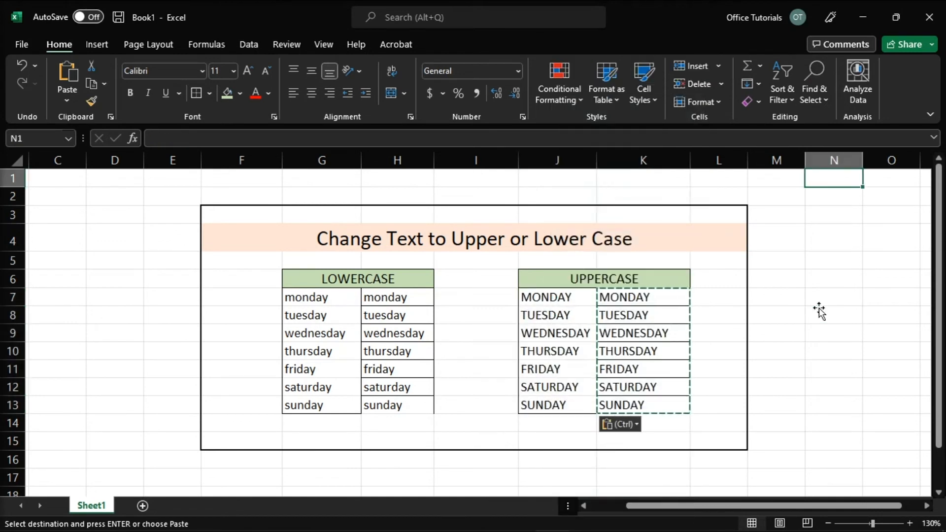